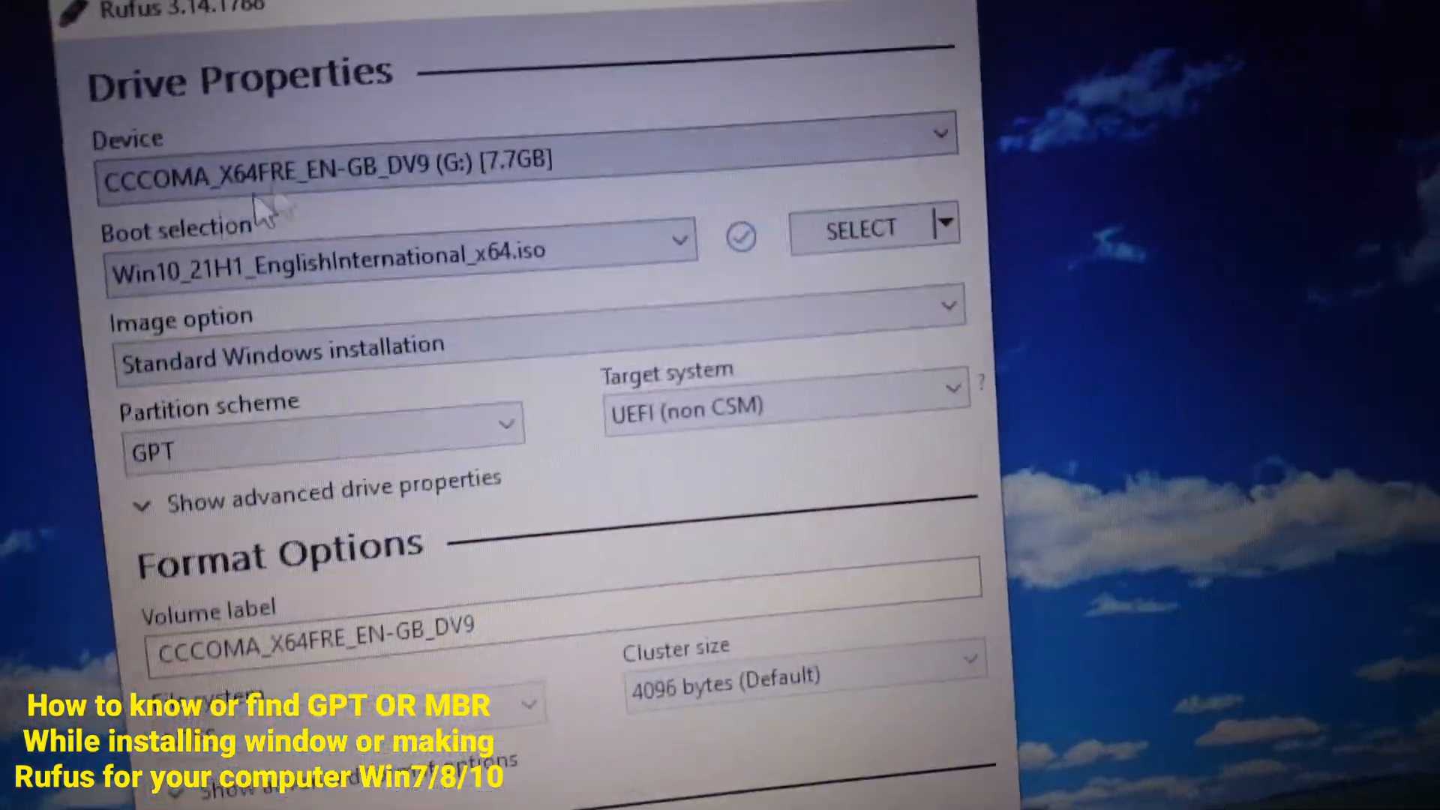
Step: Choose MBR as the partition scheme so the target system becomes BIOS (or UEFI-CSM)
{"action": "scroll", "scroll_direction": "down", "scroll_amount": 3}
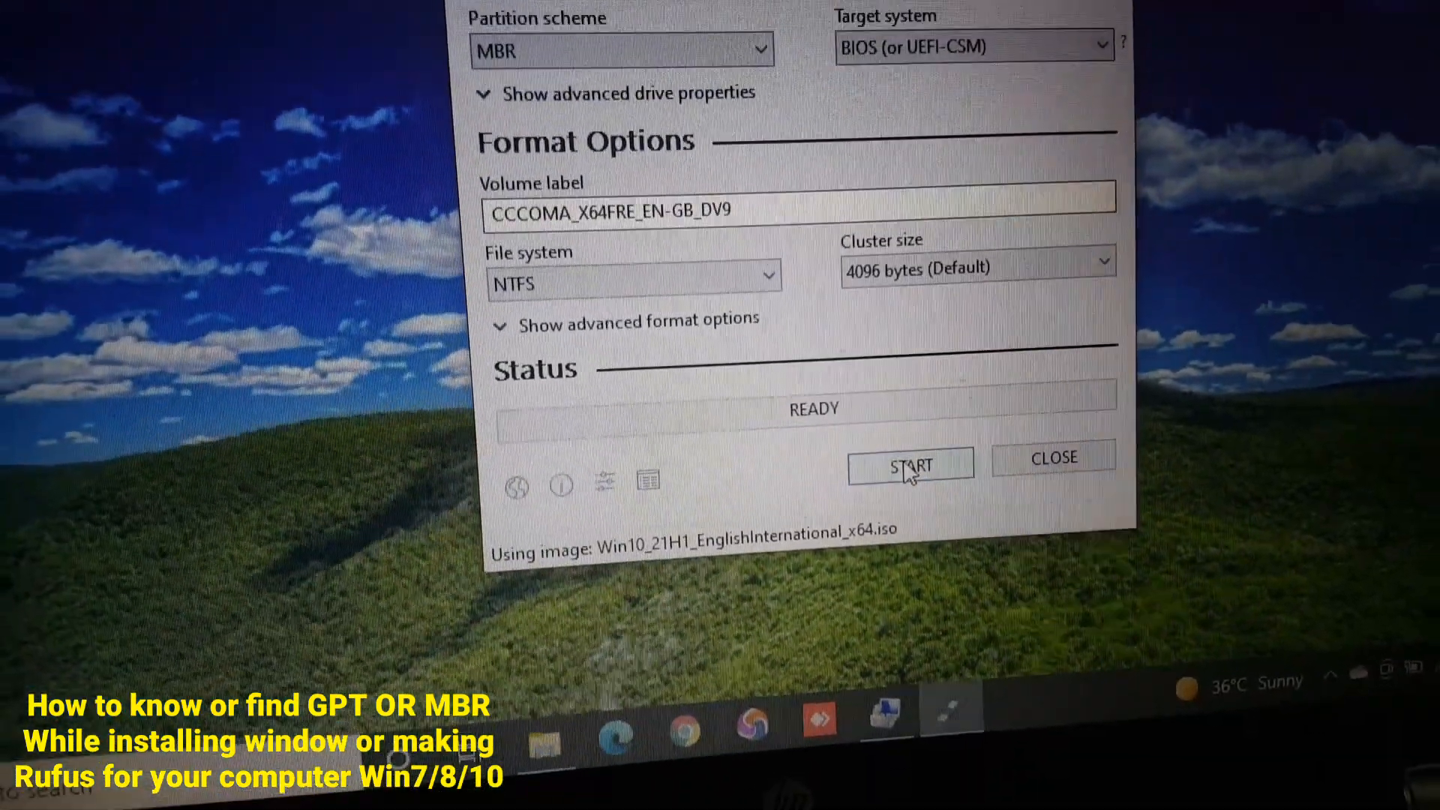
Step: Start writing the USB drive and accept the warning that its 7.7GB of data will be destroyed
{"action": "left_click", "coordinate": [911, 467]}
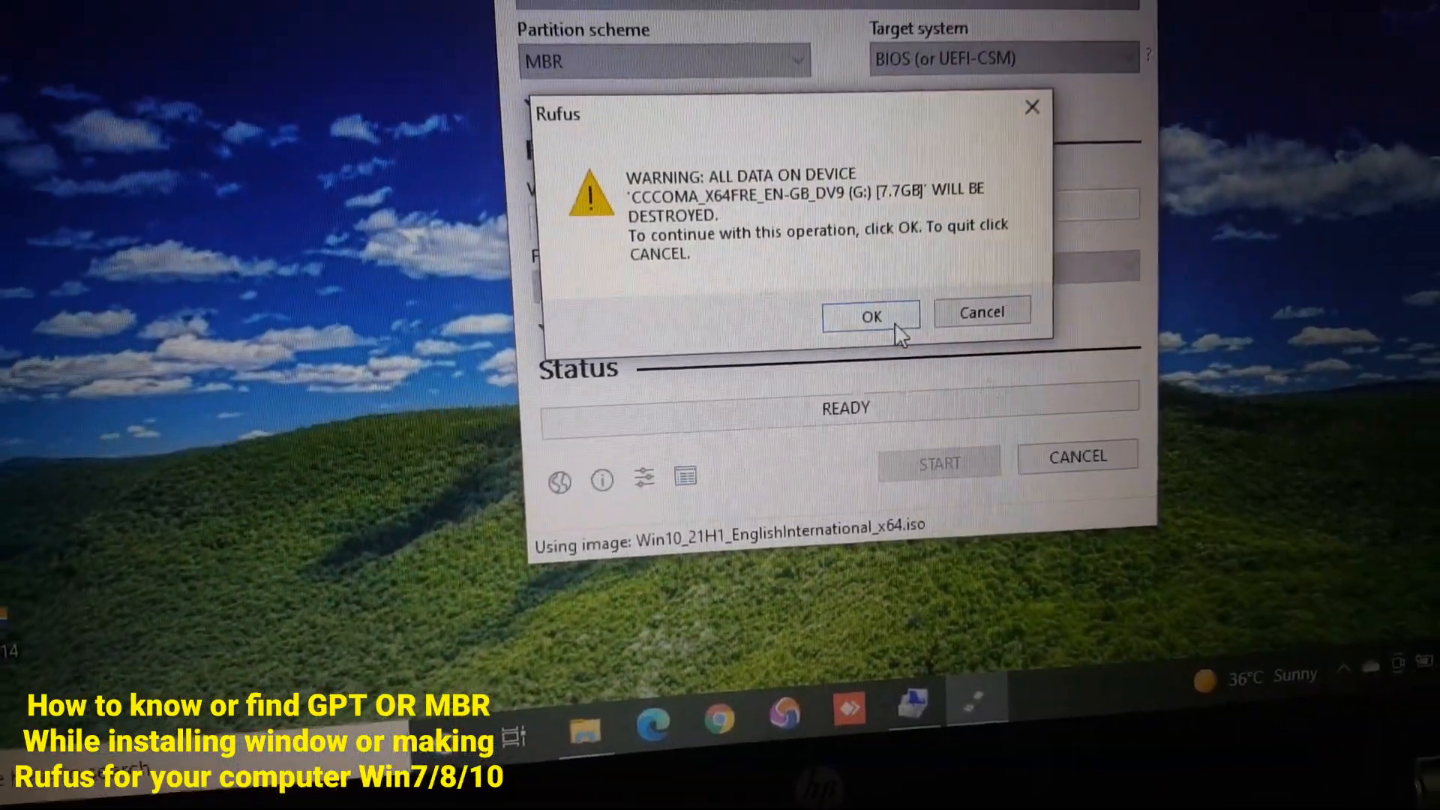
{"action": "left_click", "coordinate": [870, 315]}
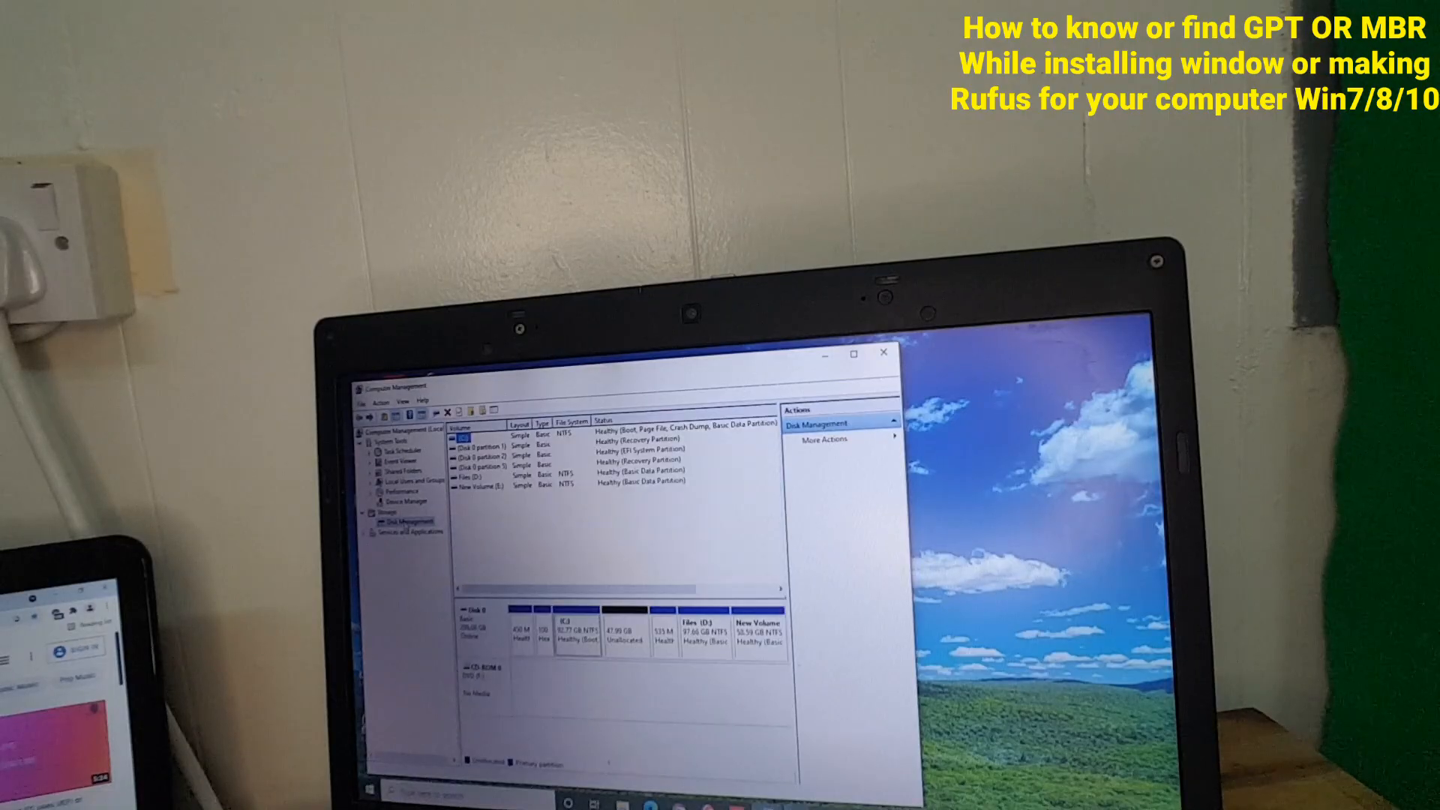
Step: Return to the Computer Management (Local) overview and close the console
{"action": "left_click", "coordinate": [404, 429]}
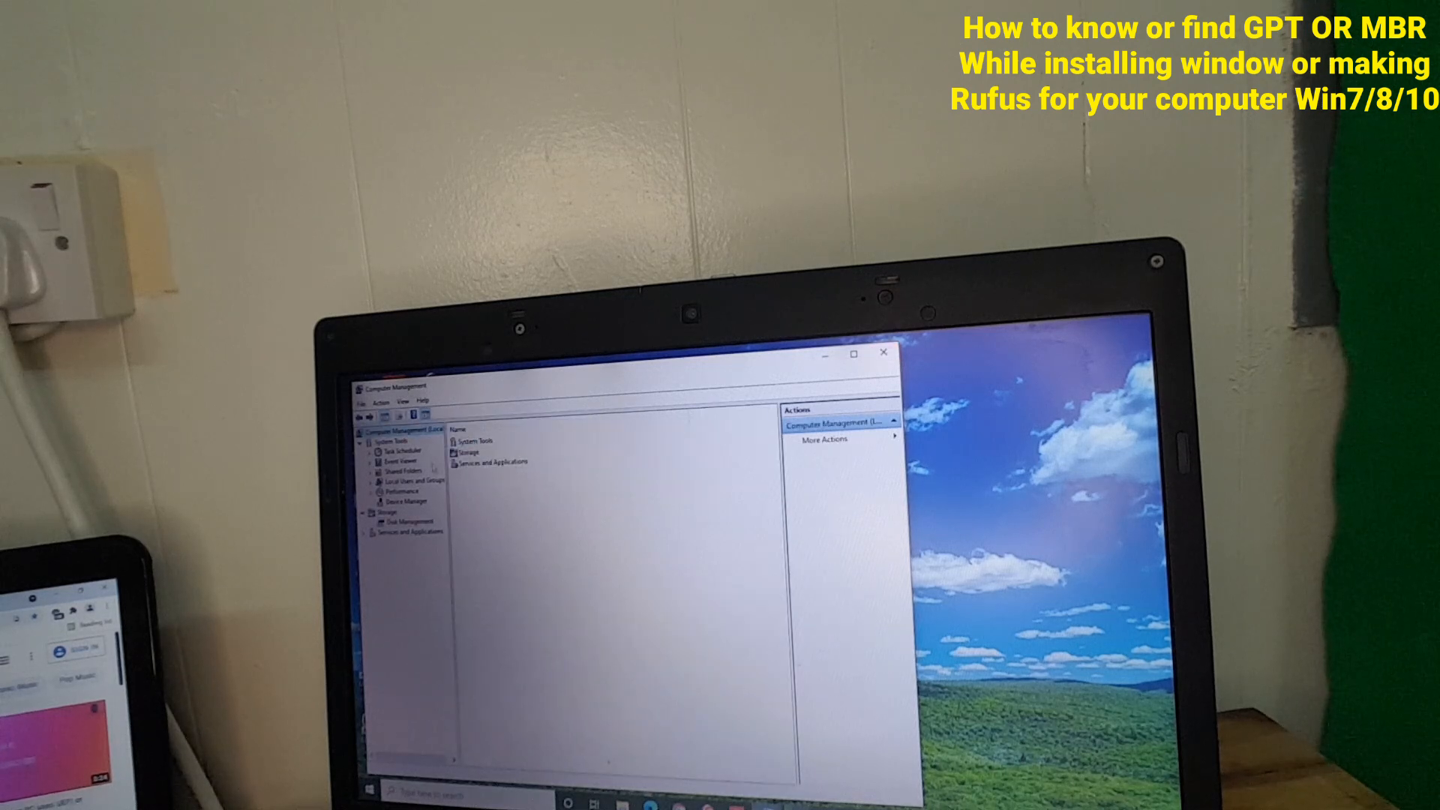
{"action": "left_click", "coordinate": [883, 353]}
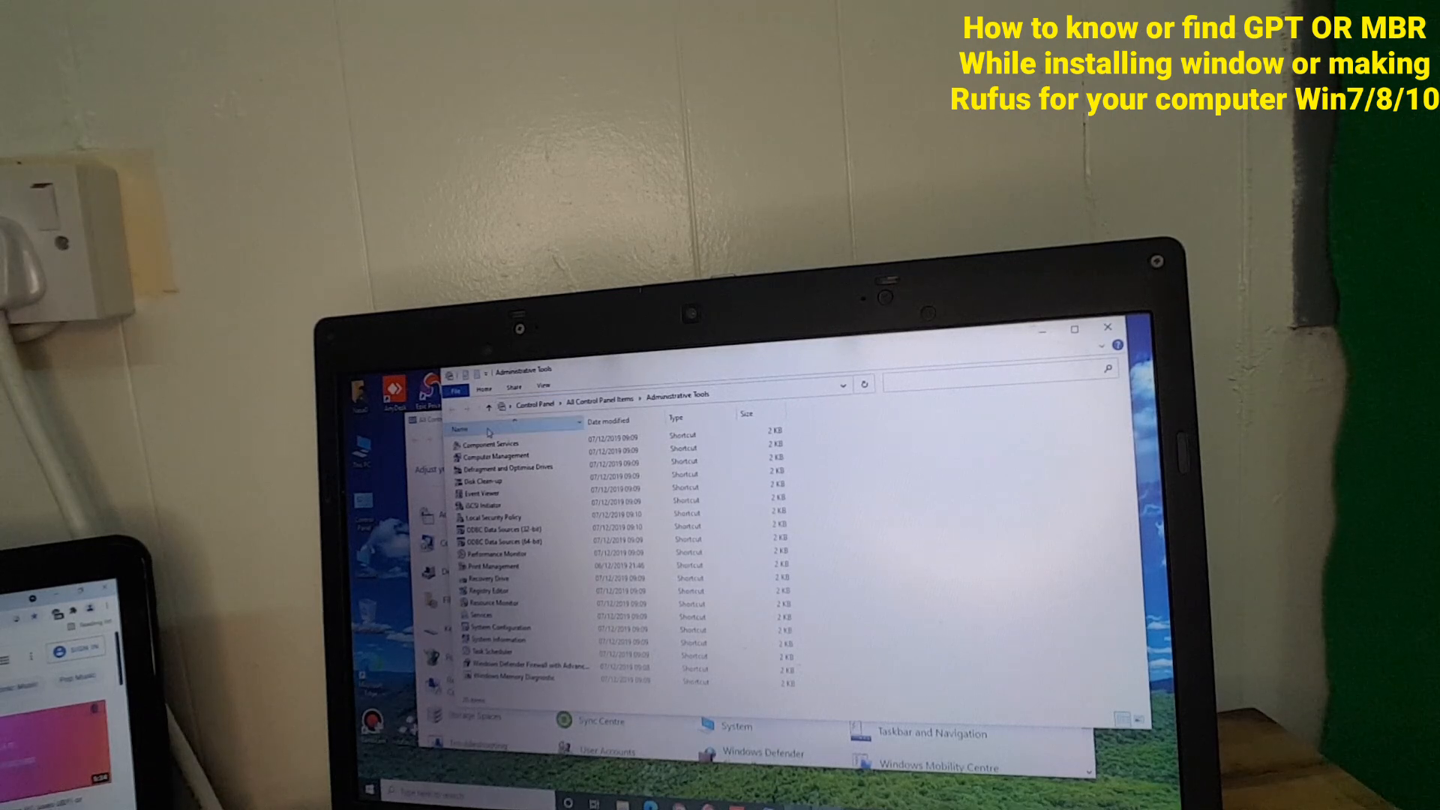
{"action": "mouse_move", "coordinate": [497, 457]}
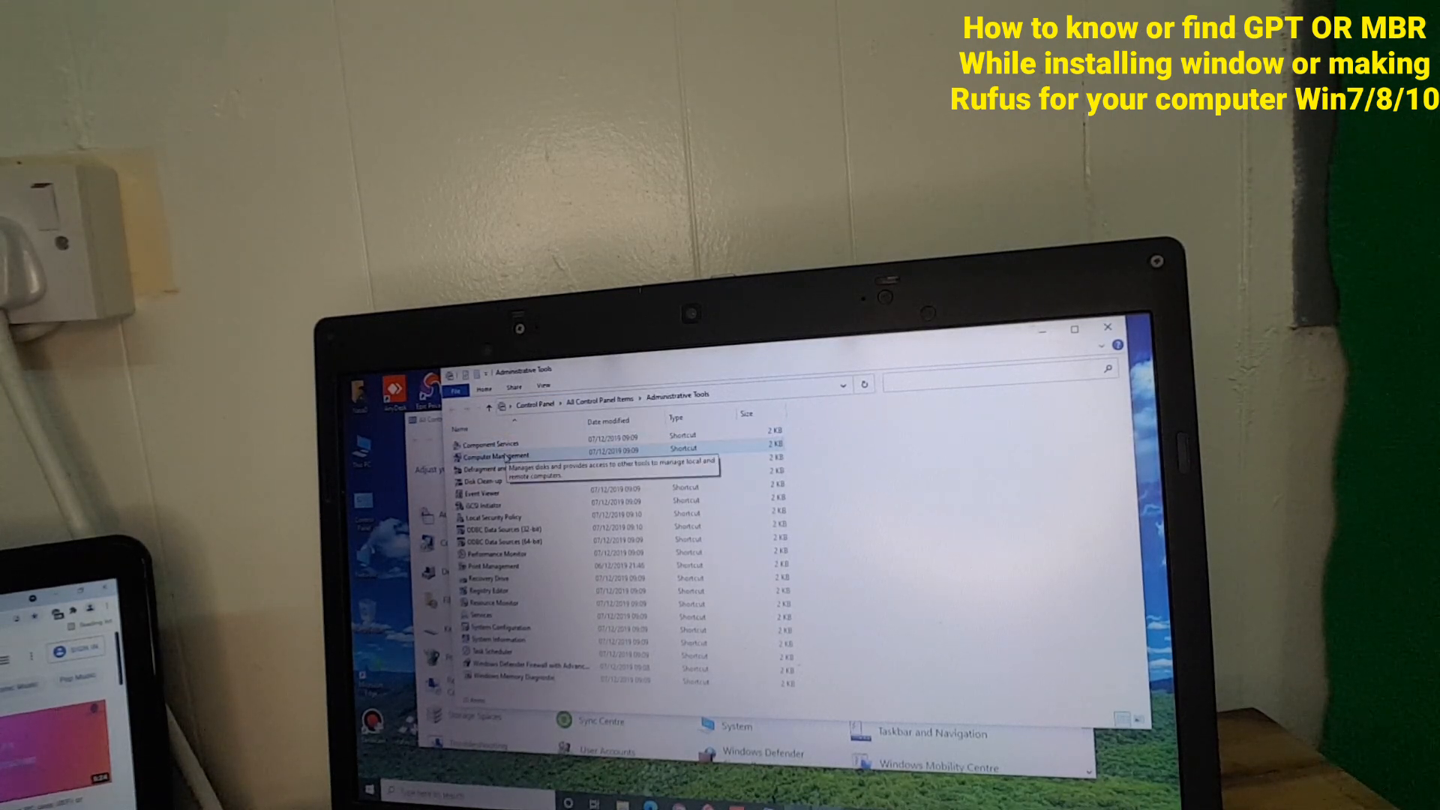
Step: Launch Computer Management from its shortcut in the Administrative Tools folder
{"action": "left_click", "coordinate": [494, 454]}
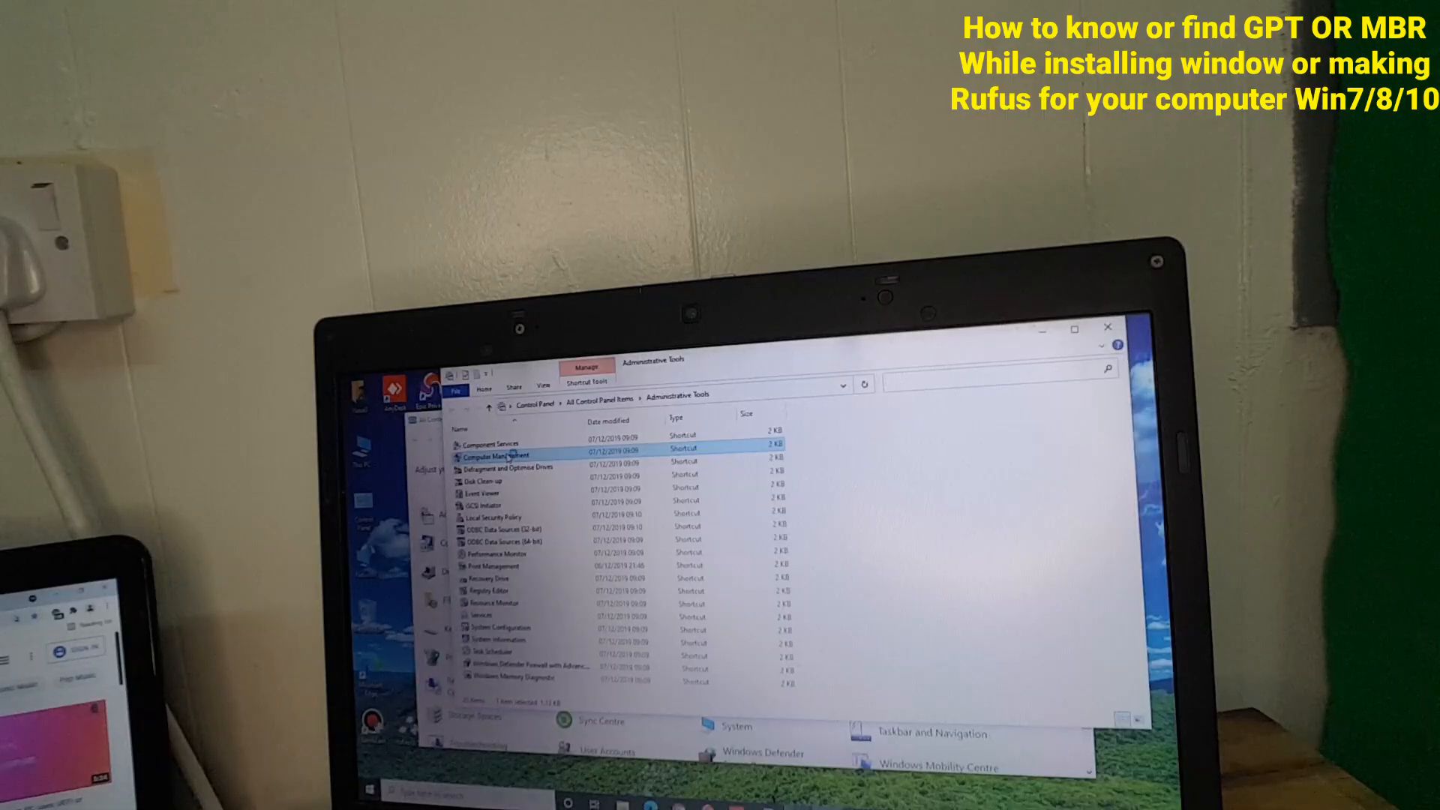
{"action": "double_click", "coordinate": [501, 455]}
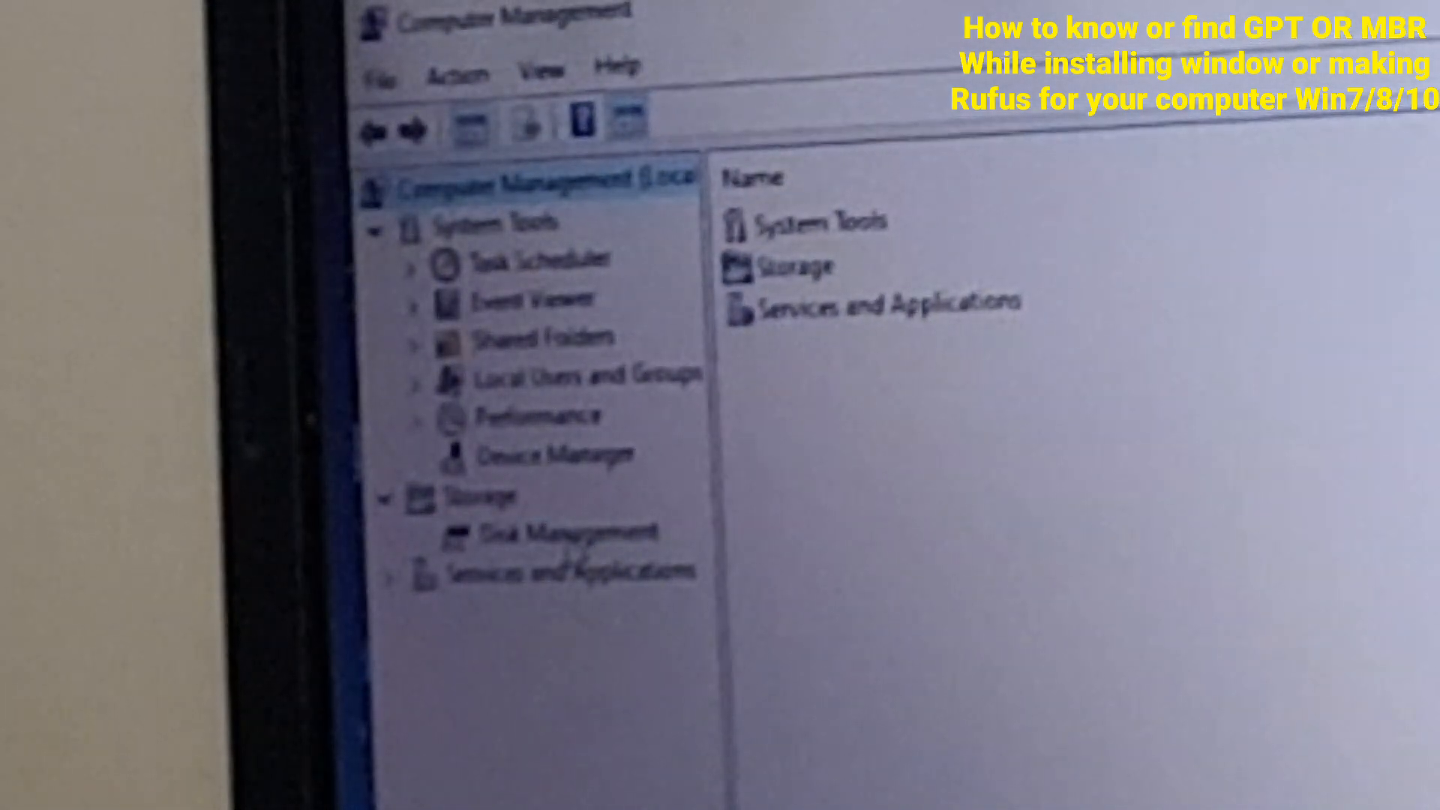
Step: Show Disk Management under Storage, listing the Disk 0 volumes
{"action": "left_click", "coordinate": [528, 530]}
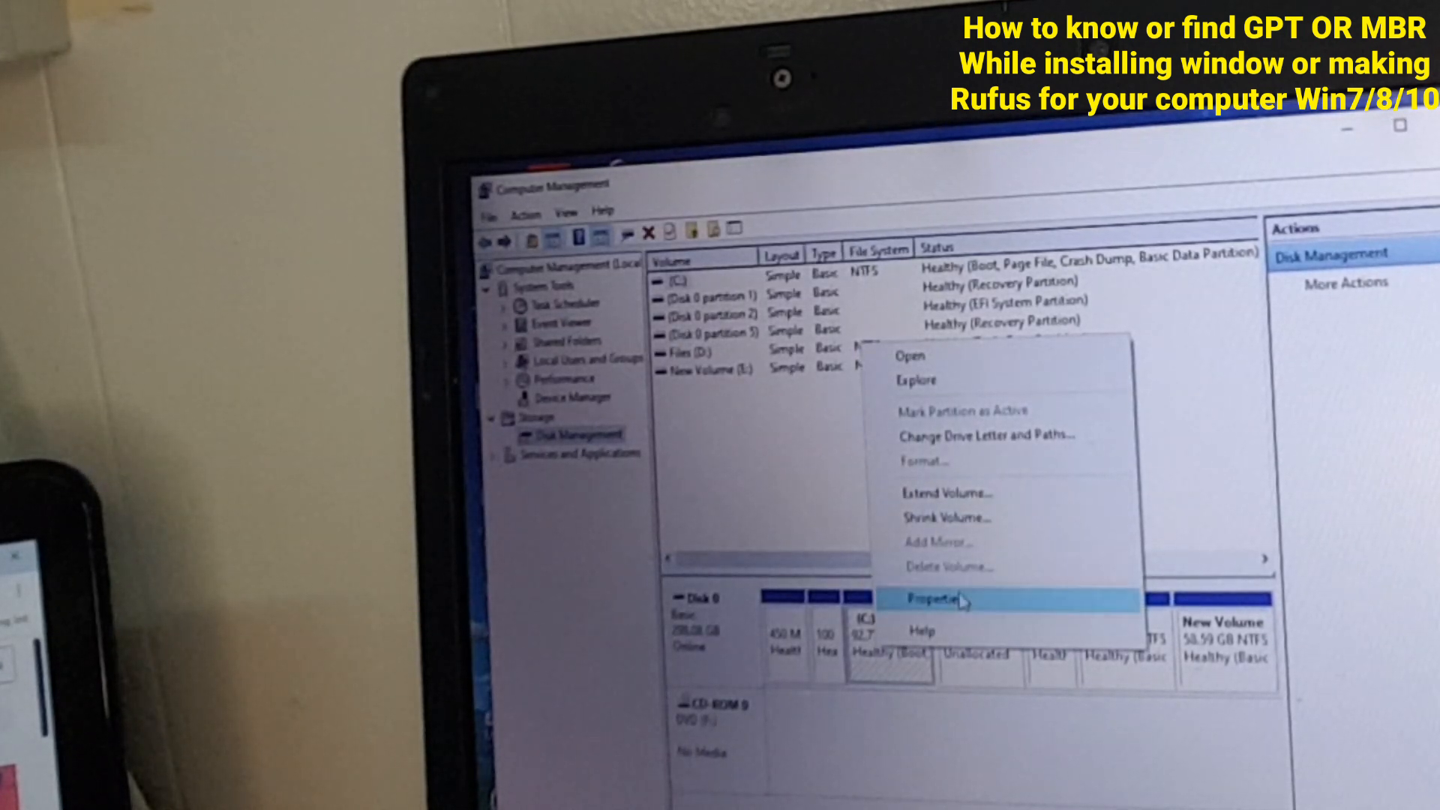
Step: View the C: volume's properties and close them again
{"action": "left_click", "coordinate": [930, 598]}
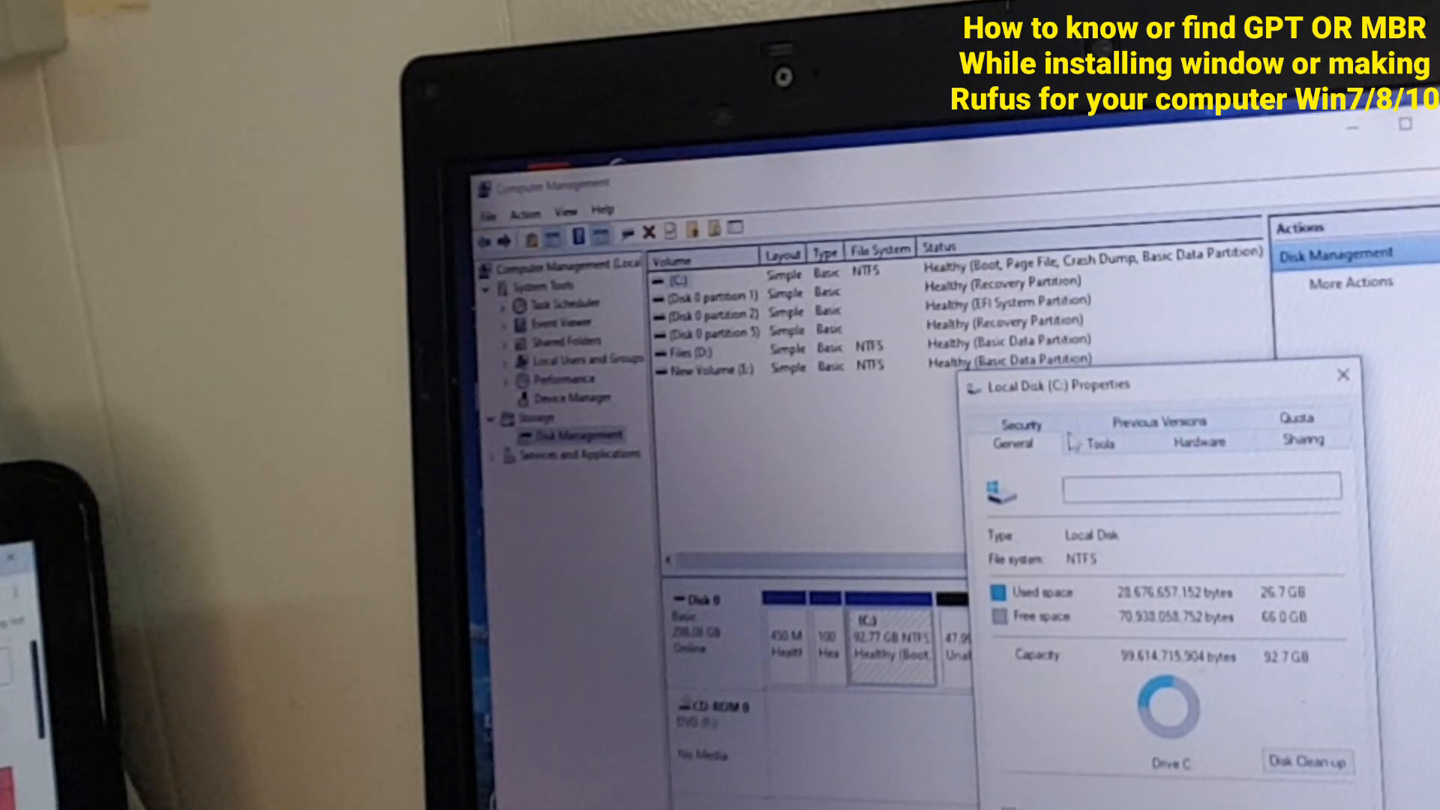
{"action": "left_click", "coordinate": [1345, 375]}
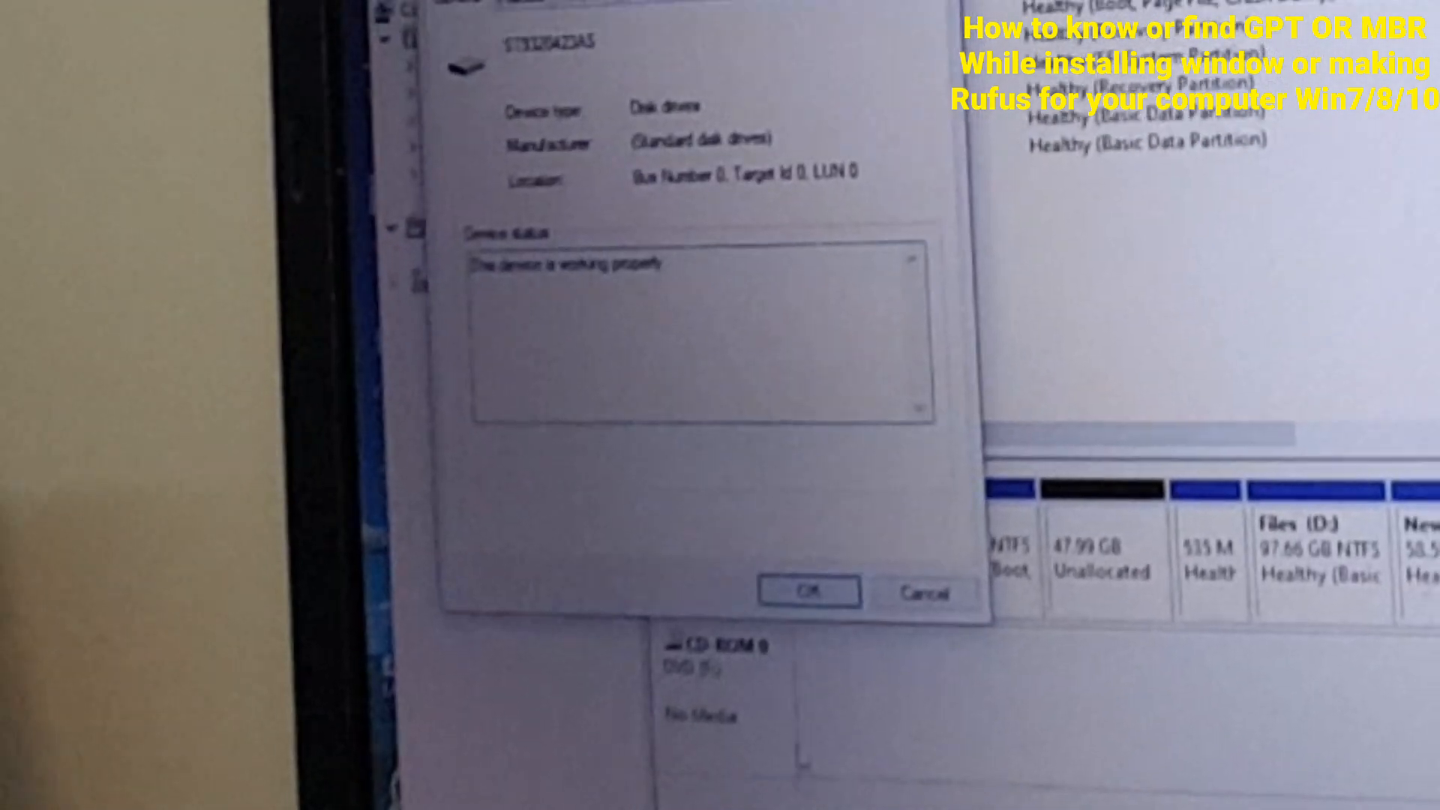
Step: Read Disk 0's partition style as GUID Partition Table (GPT) on the Volumes tab, then close the dialog
{"action": "left_click", "coordinate": [624, 248]}
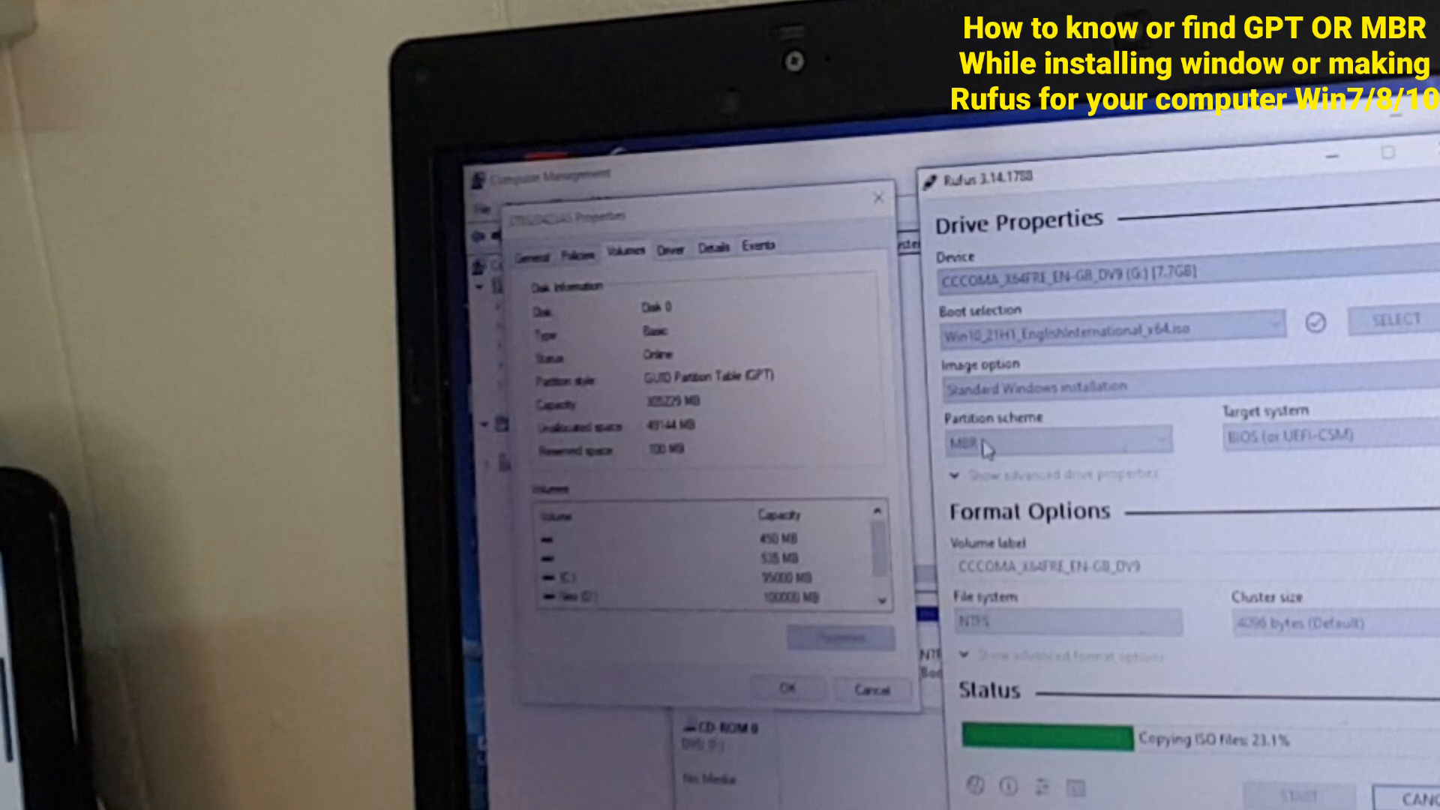
{"action": "mouse_move", "coordinate": [1342, 164]}
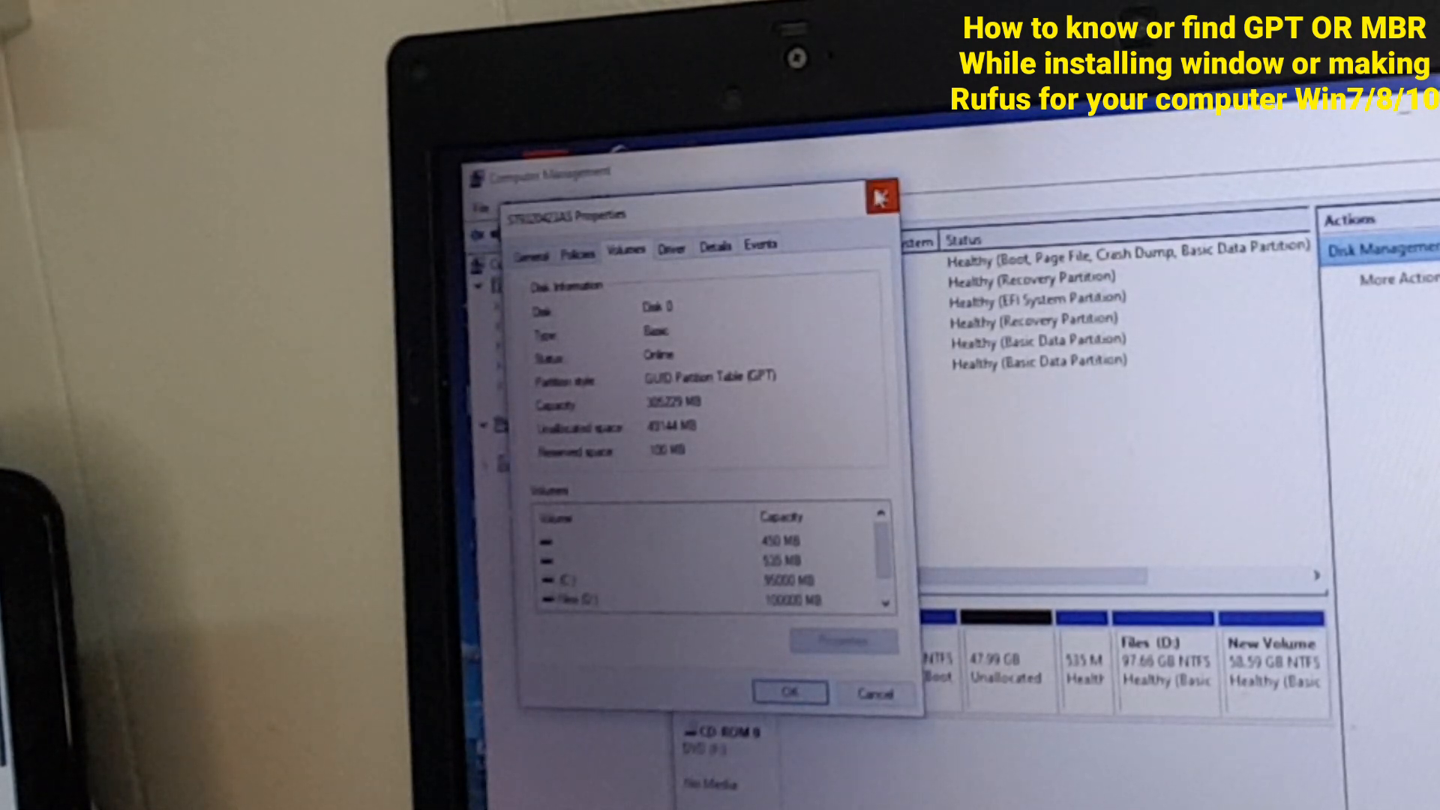
{"action": "left_click", "coordinate": [789, 691]}
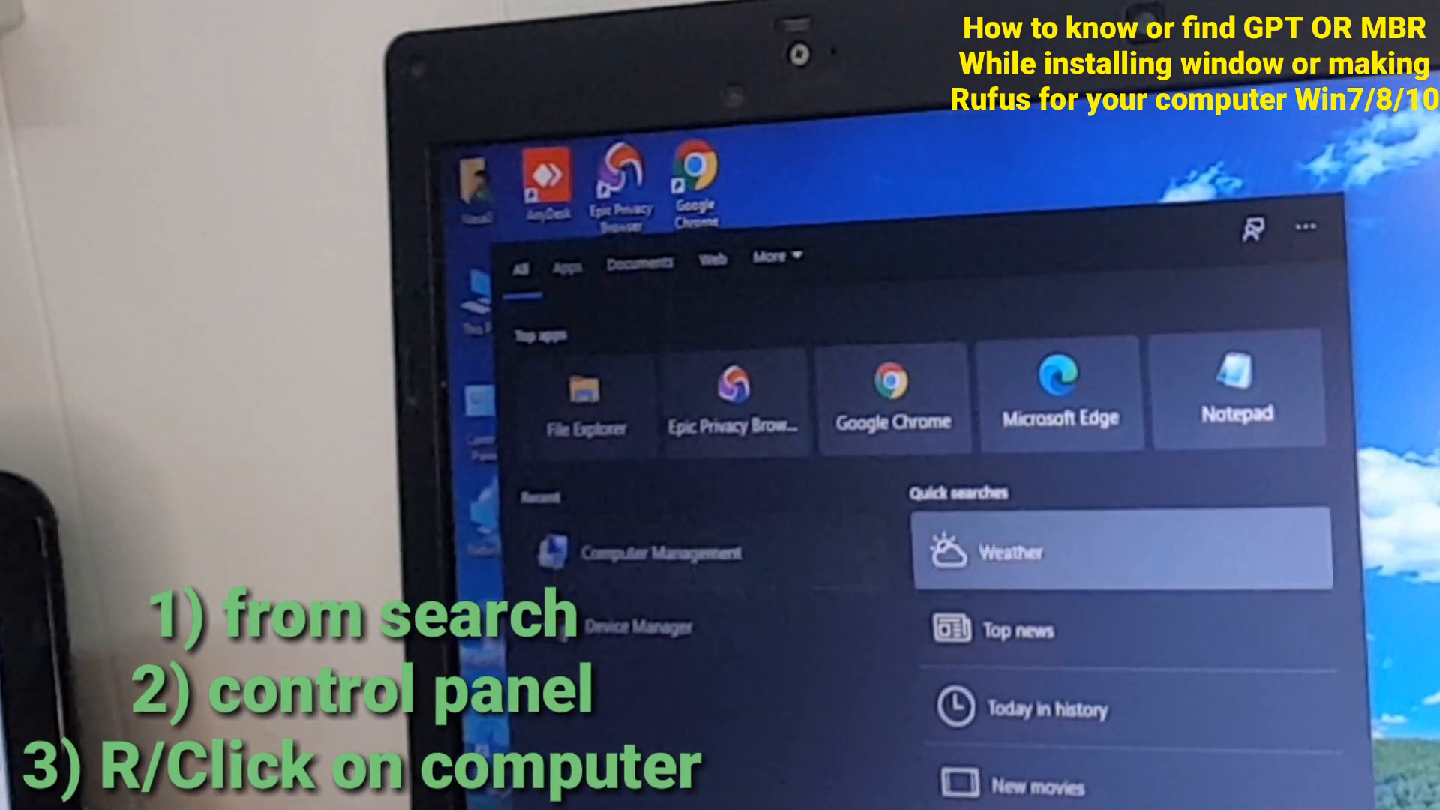
Step: Open Control Panel from the Start search results
{"action": "left_click", "coordinate": [661, 552]}
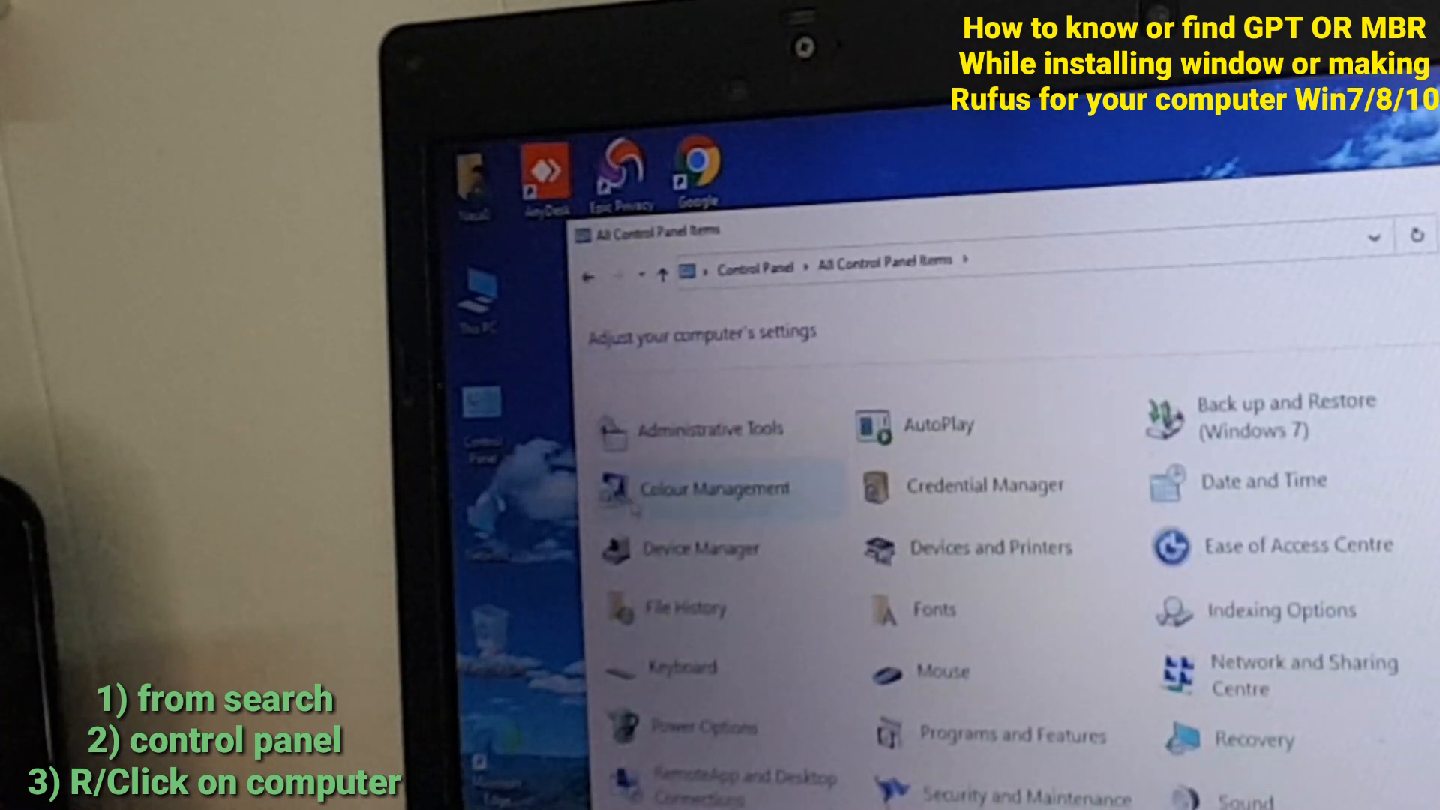
Step: Launch Computer Management from Administrative Tools in Control Panel and bring up the computer's management options
{"action": "double_click", "coordinate": [706, 426]}
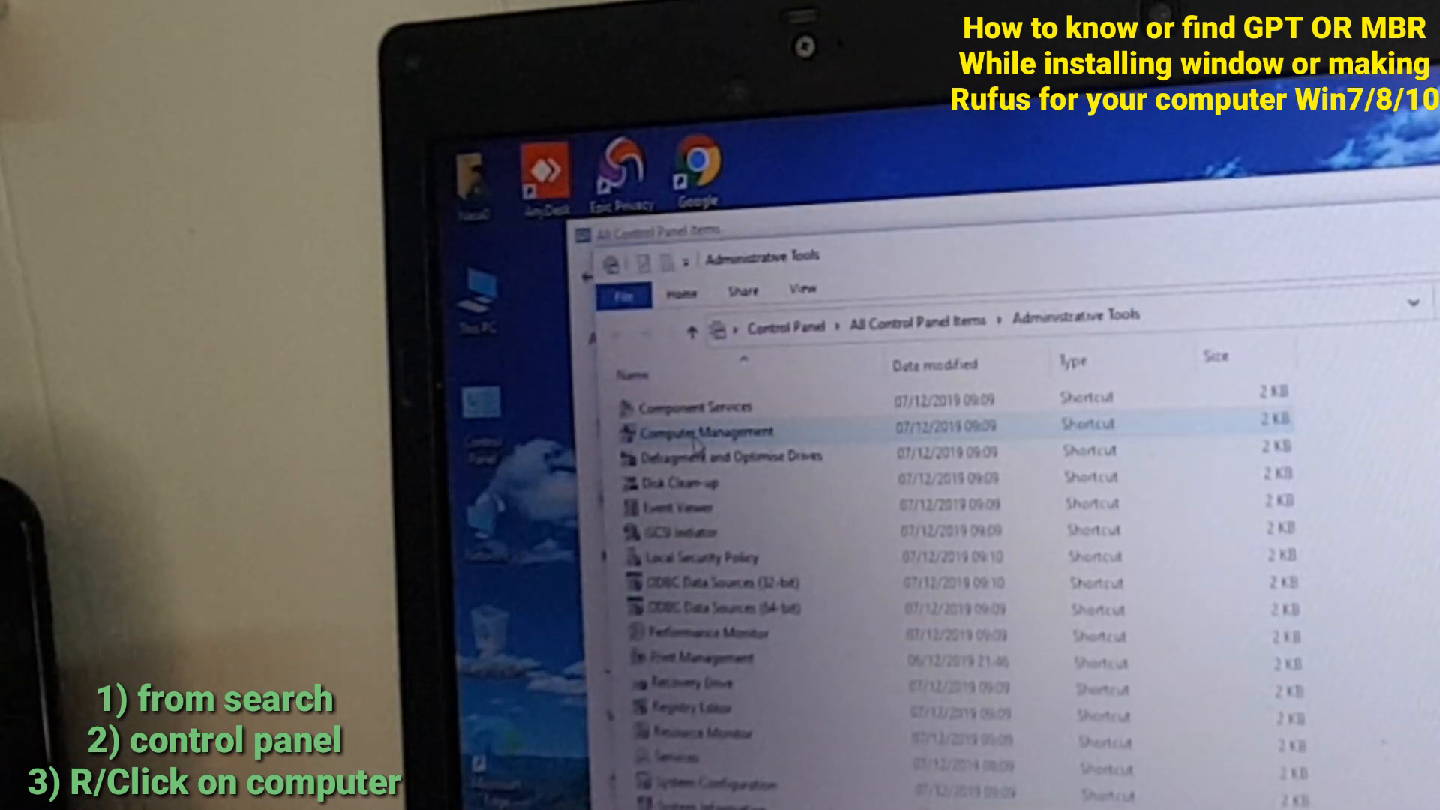
{"action": "left_click", "coordinate": [698, 432]}
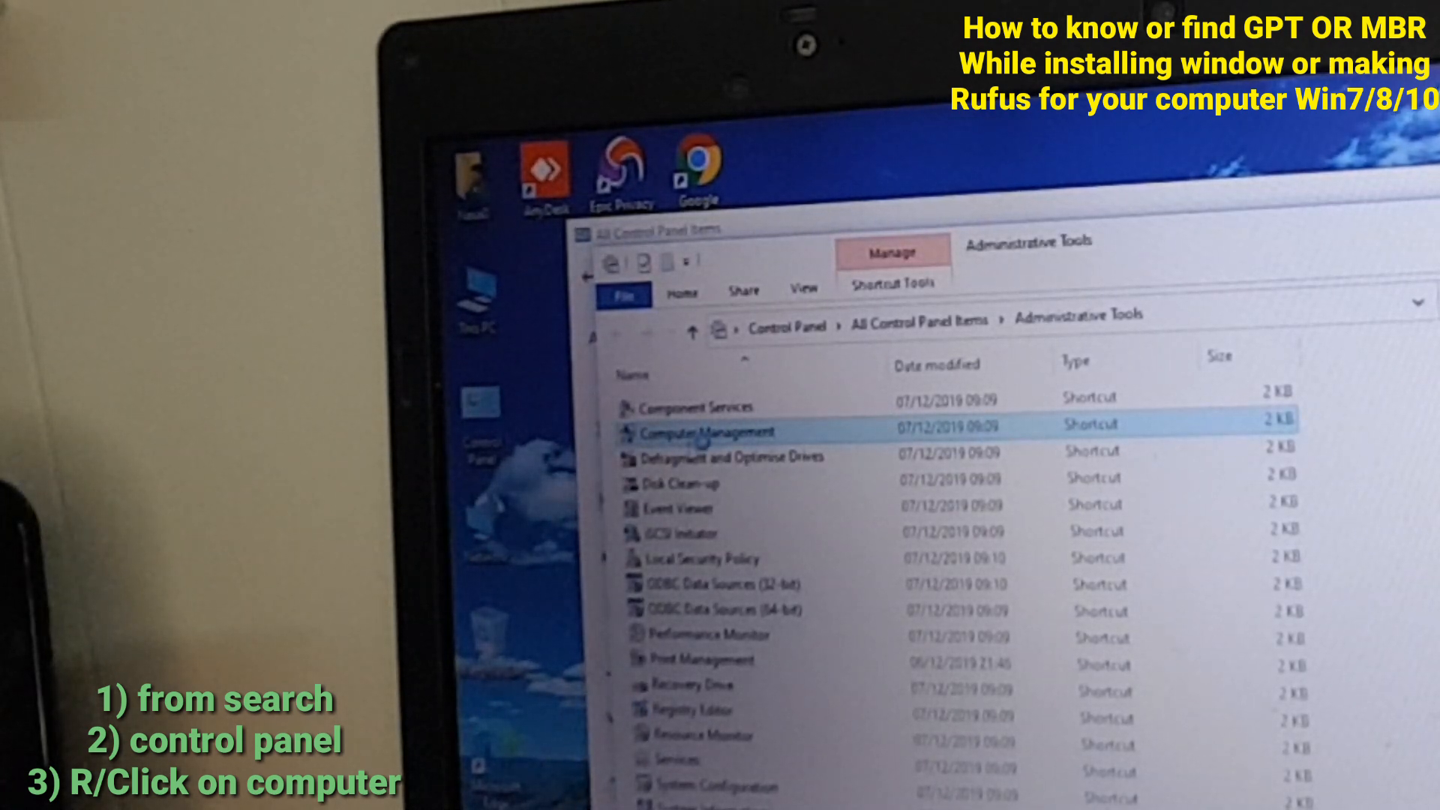
{"action": "double_click", "coordinate": [700, 432]}
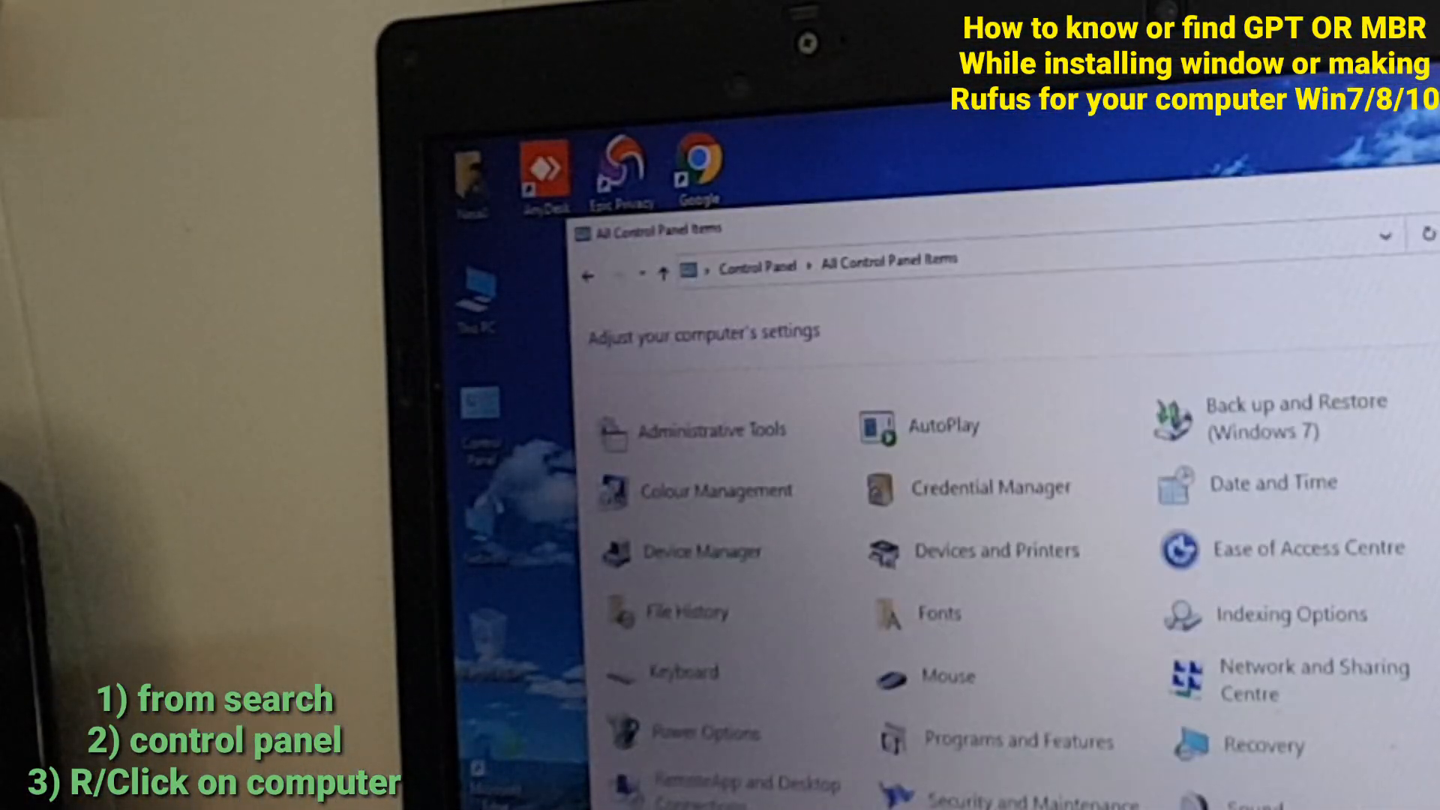
{"action": "right_click", "coordinate": [477, 303]}
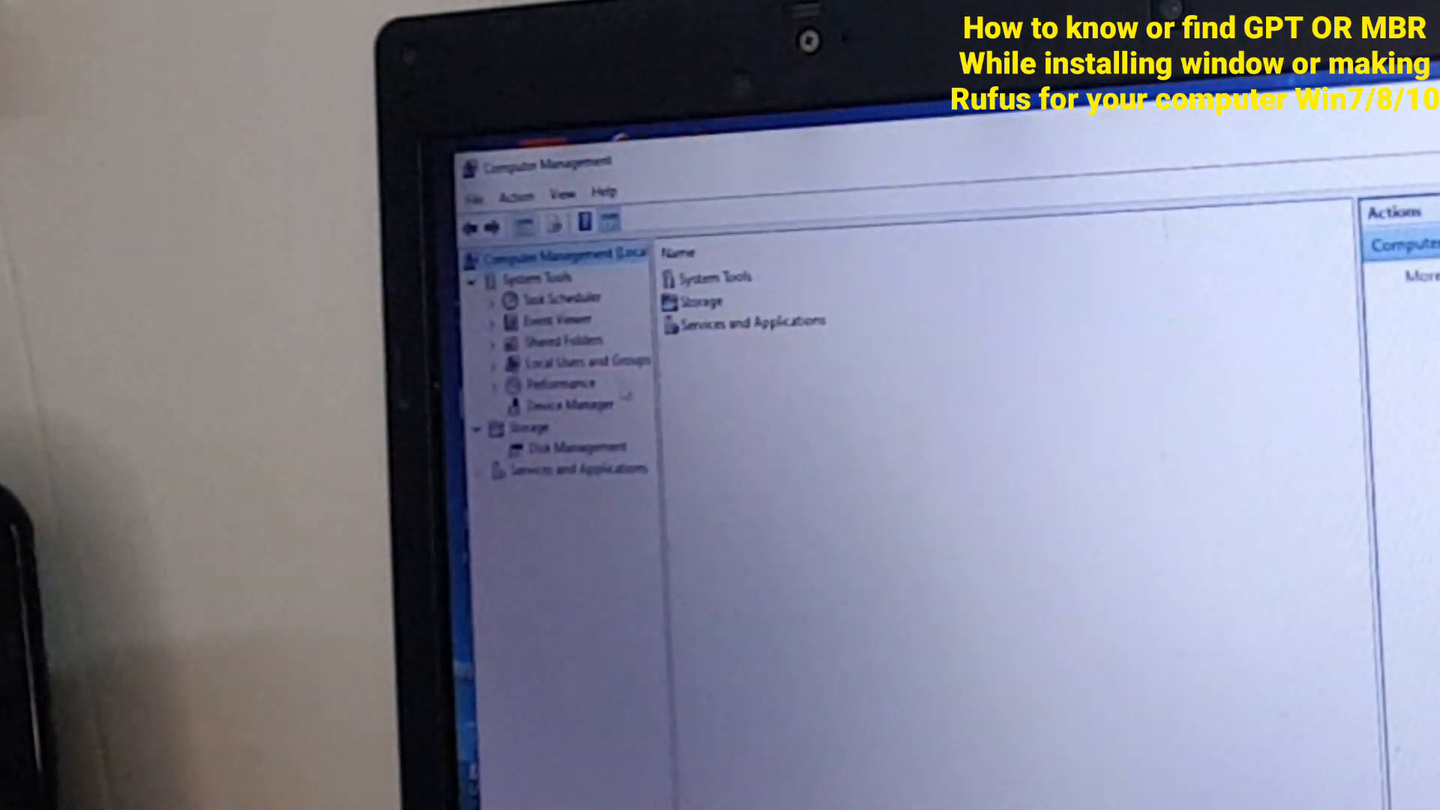
Step: In Disk Management, confirm Disk 0's partition style is GUID Partition Table (GPT) and close its properties
{"action": "left_click", "coordinate": [575, 448]}
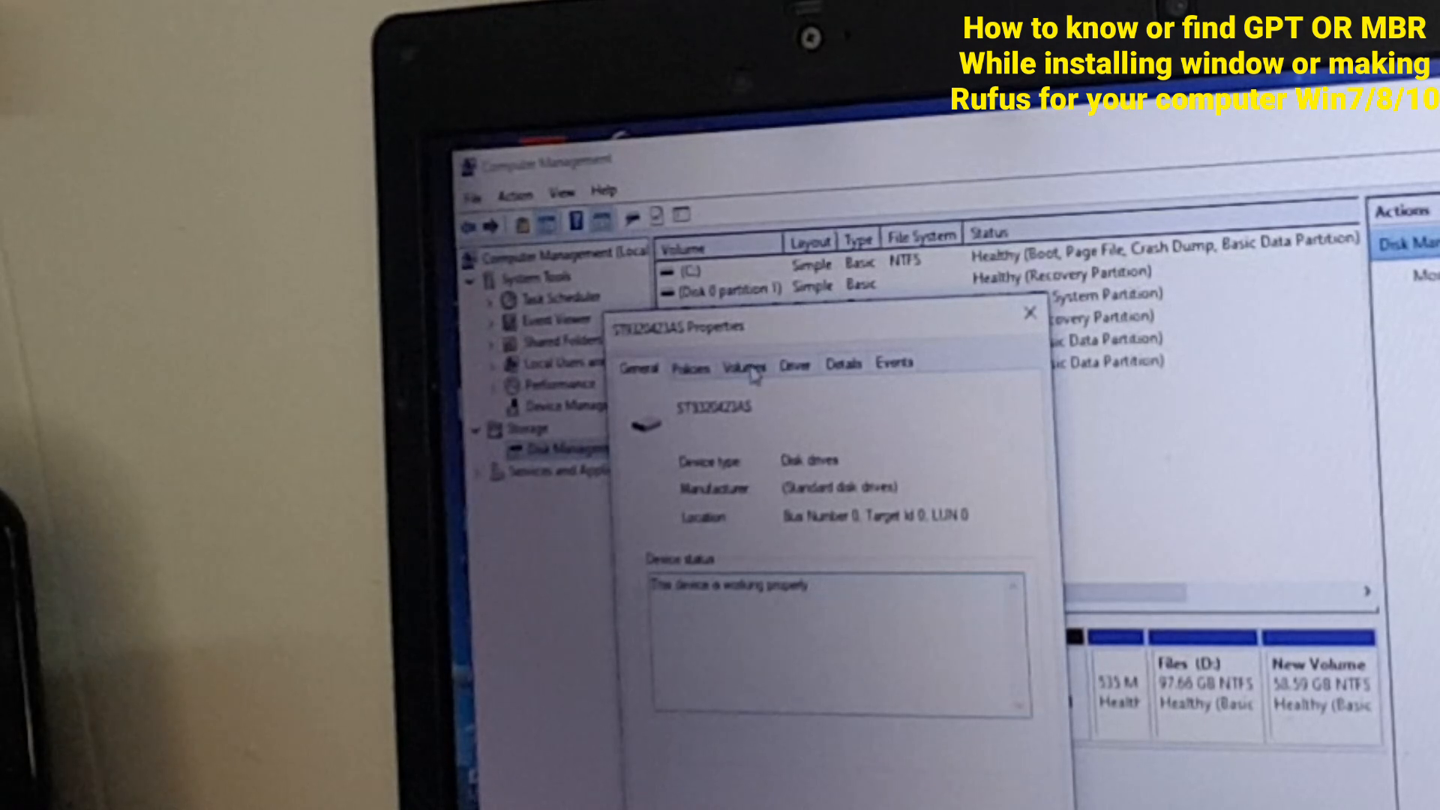
{"action": "left_click", "coordinate": [745, 363]}
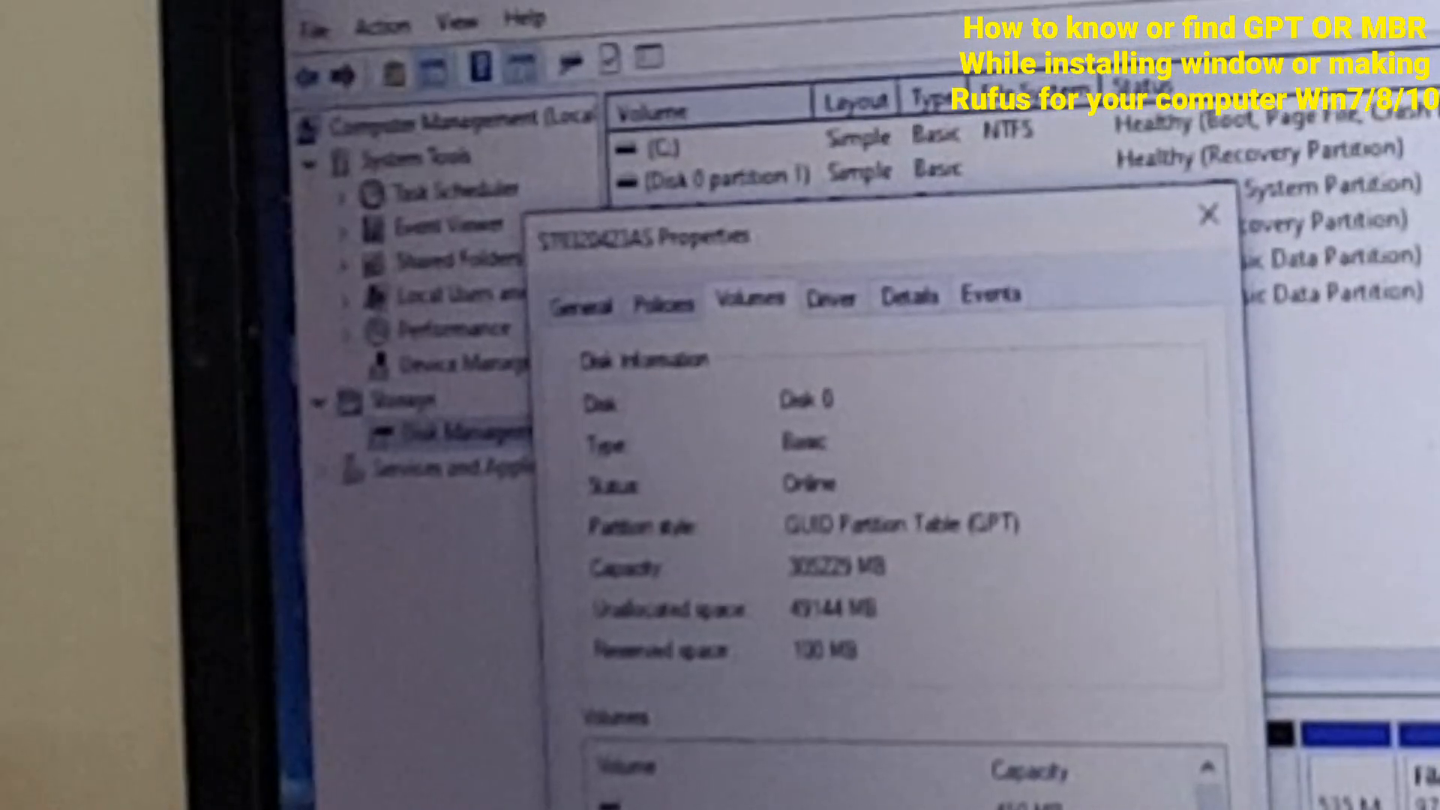
{"action": "left_click", "coordinate": [1207, 216]}
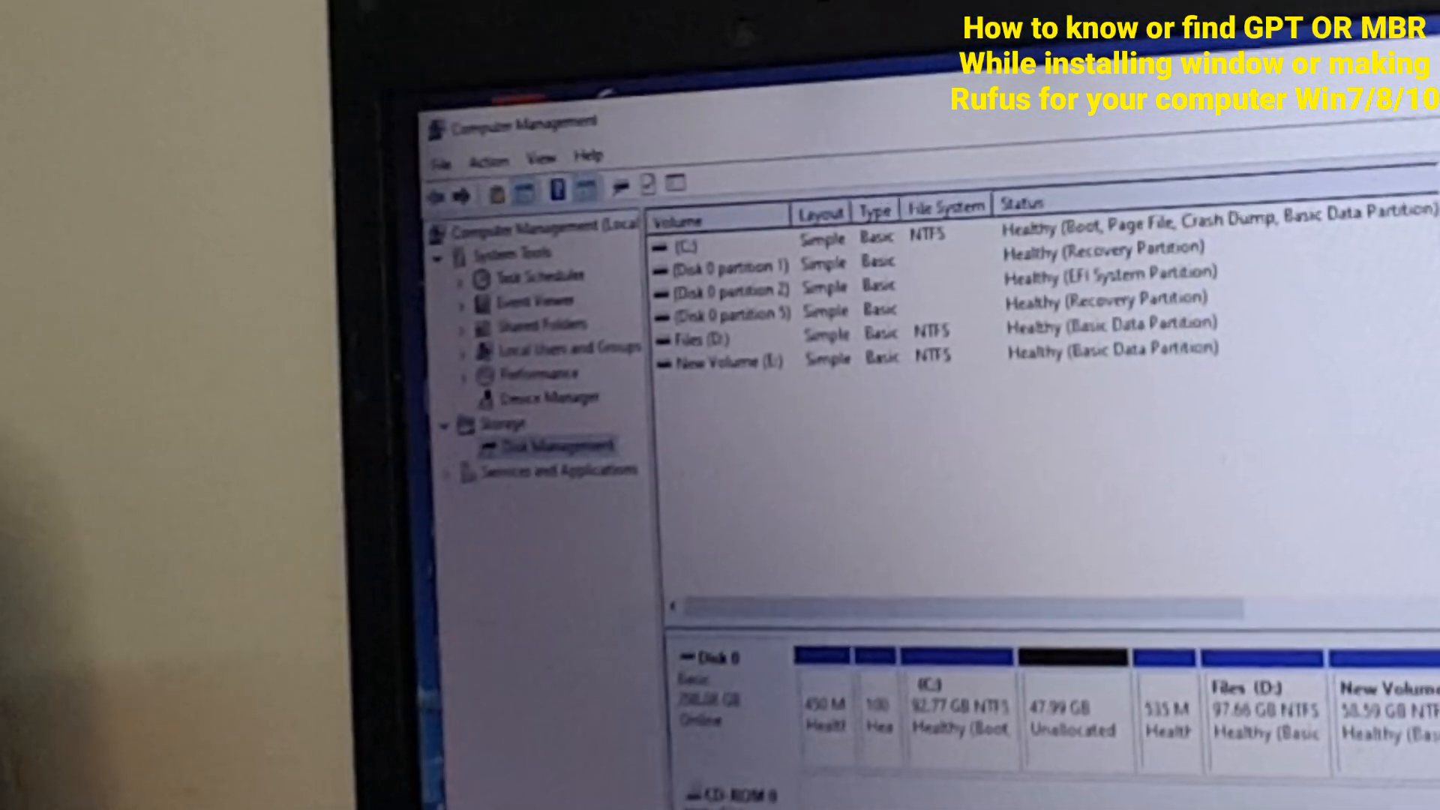